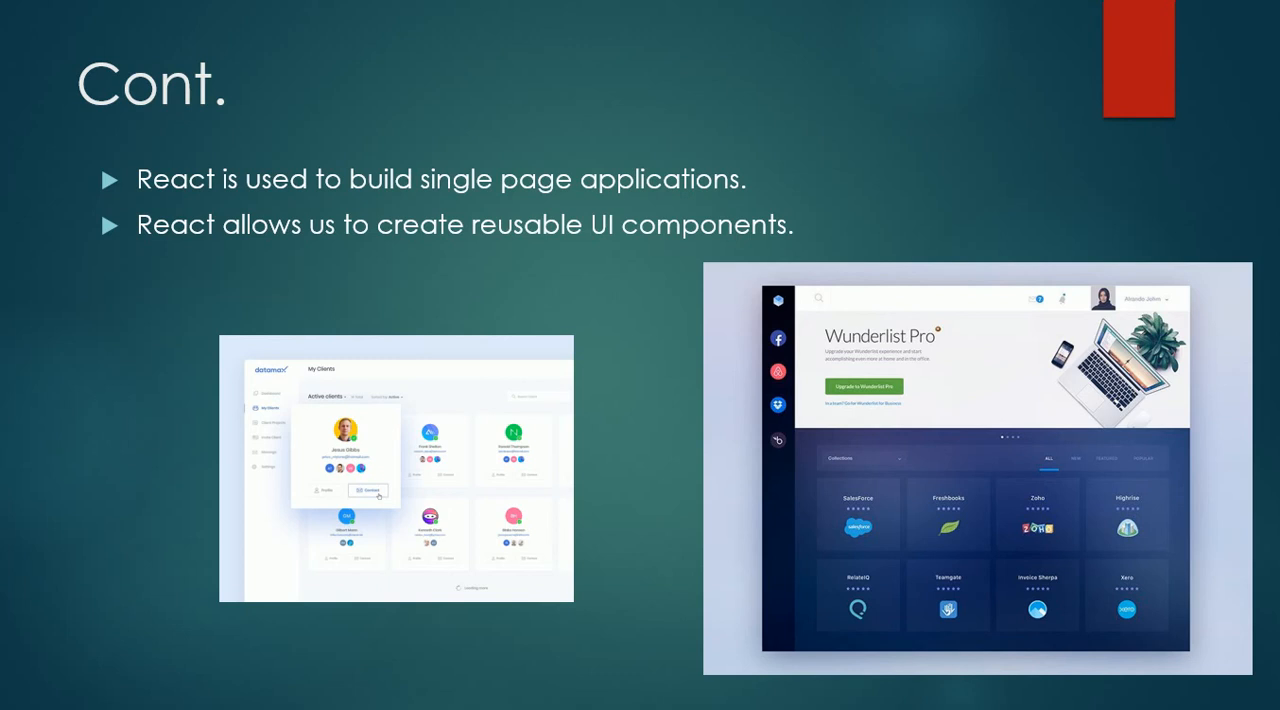
Advance the slideshow past the prerequisites slide to the React.JS History slide
{"action": "key", "text": "right"}
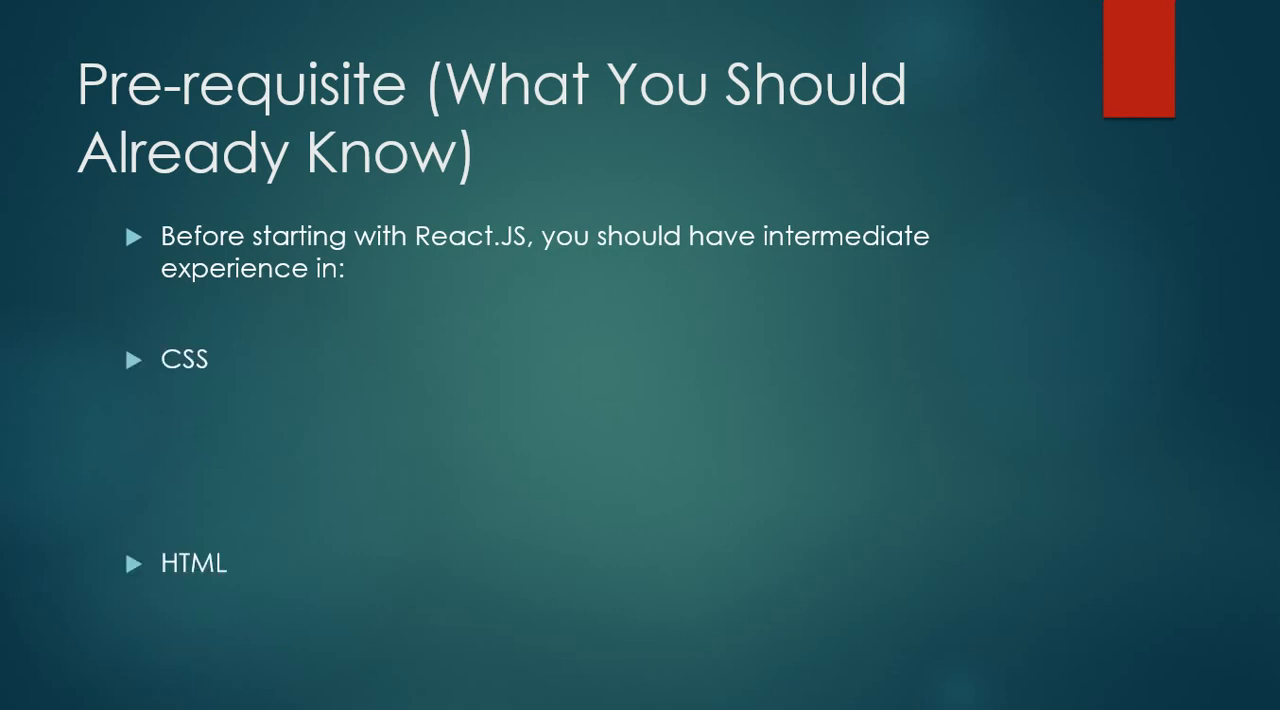
{"action": "key", "text": "Right"}
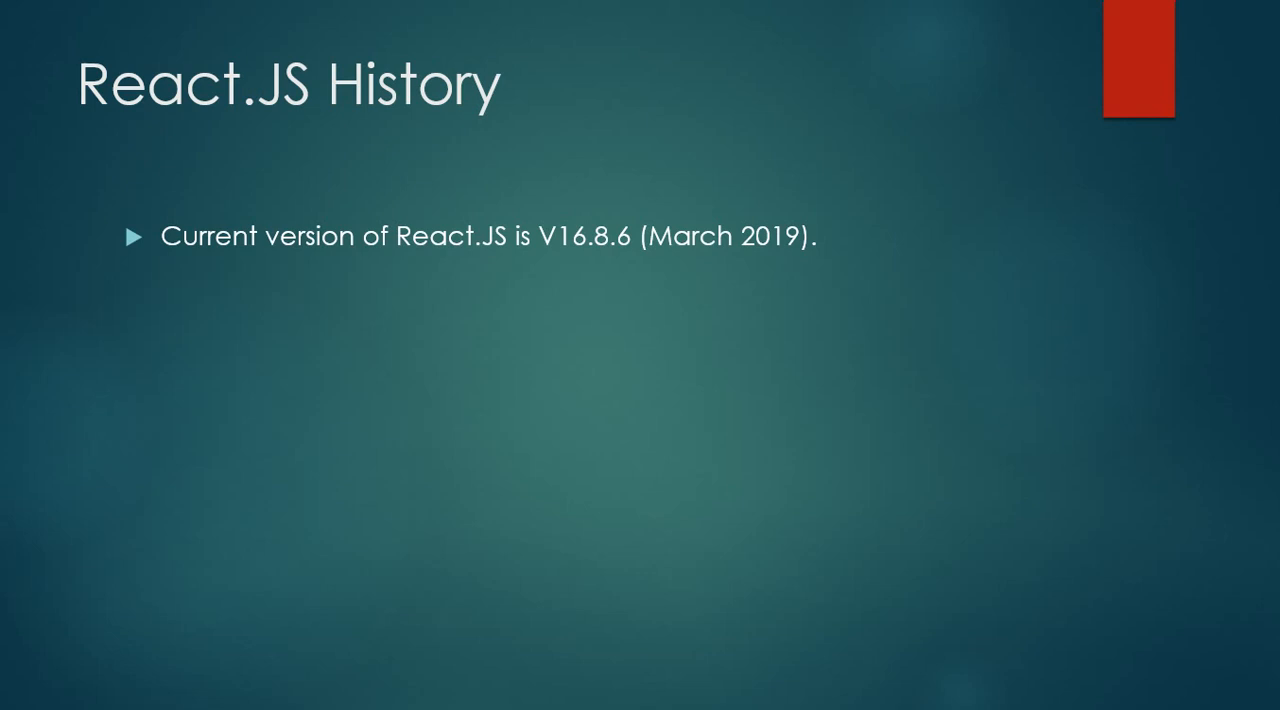
End the slideshow, returning to the editor on the title slide
{"action": "key", "text": "Escape"}
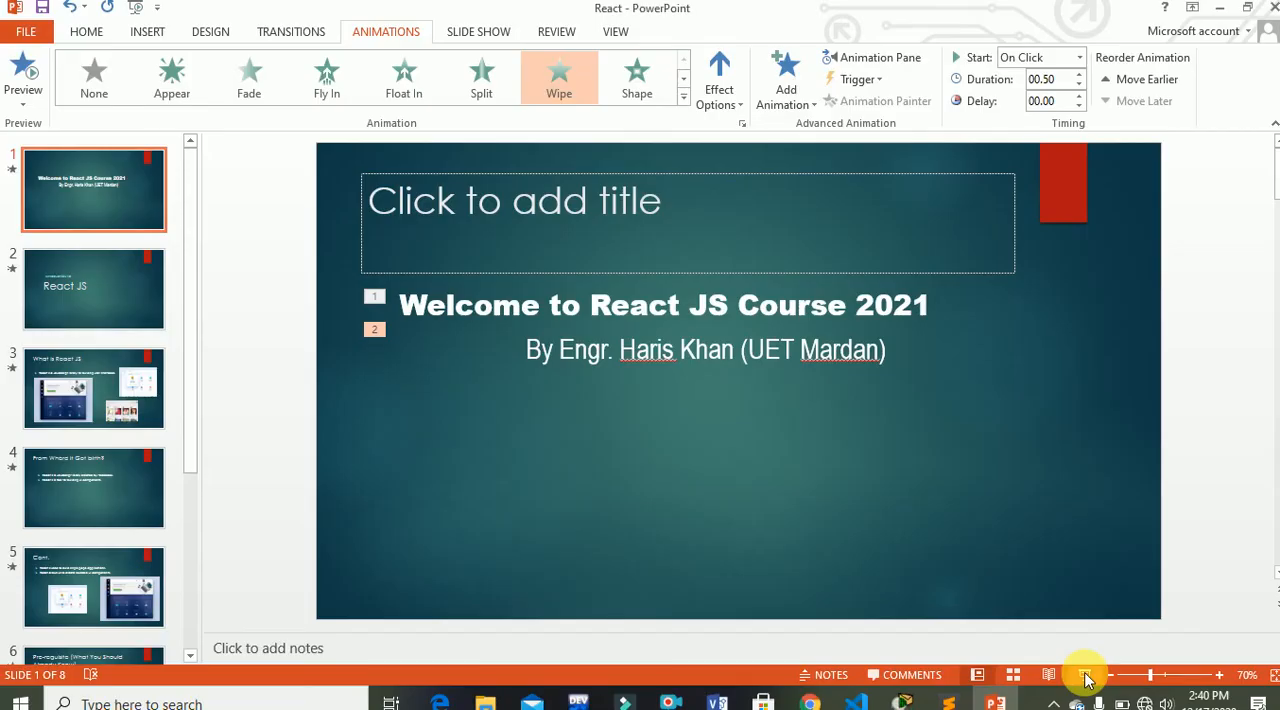
{"action": "mouse_move", "coordinate": [1085, 675]}
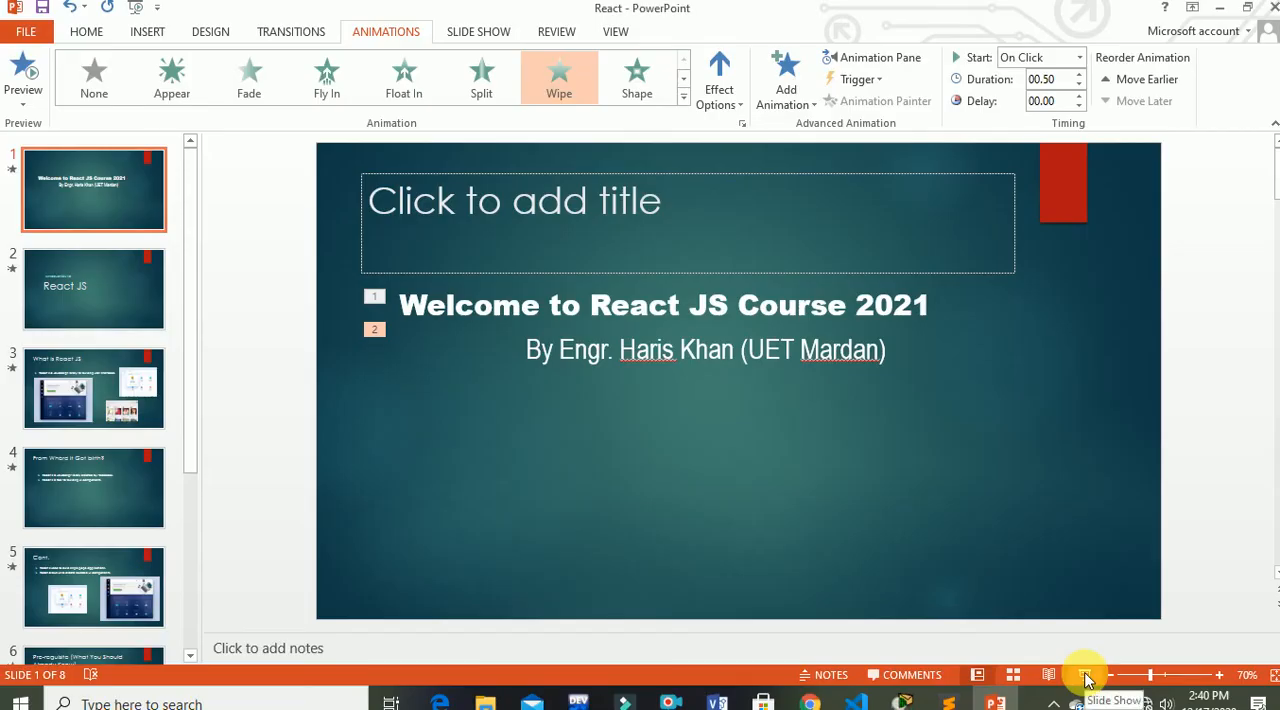